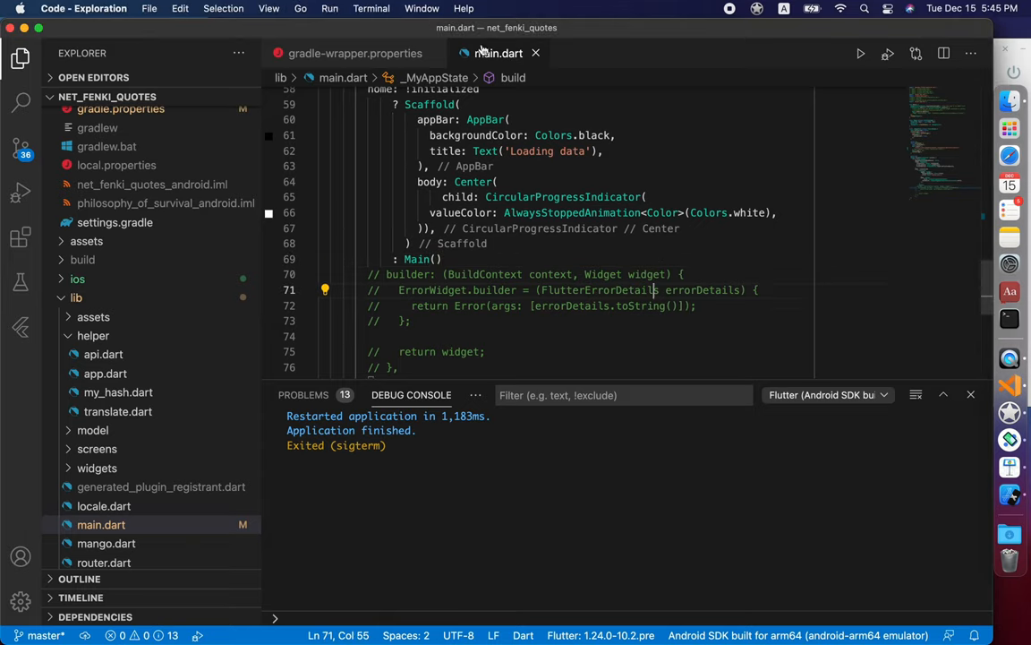
Start a debug session from the Run menu with 'Start iOS Simulator' as the target device
{"action": "left_click", "coordinate": [331, 8]}
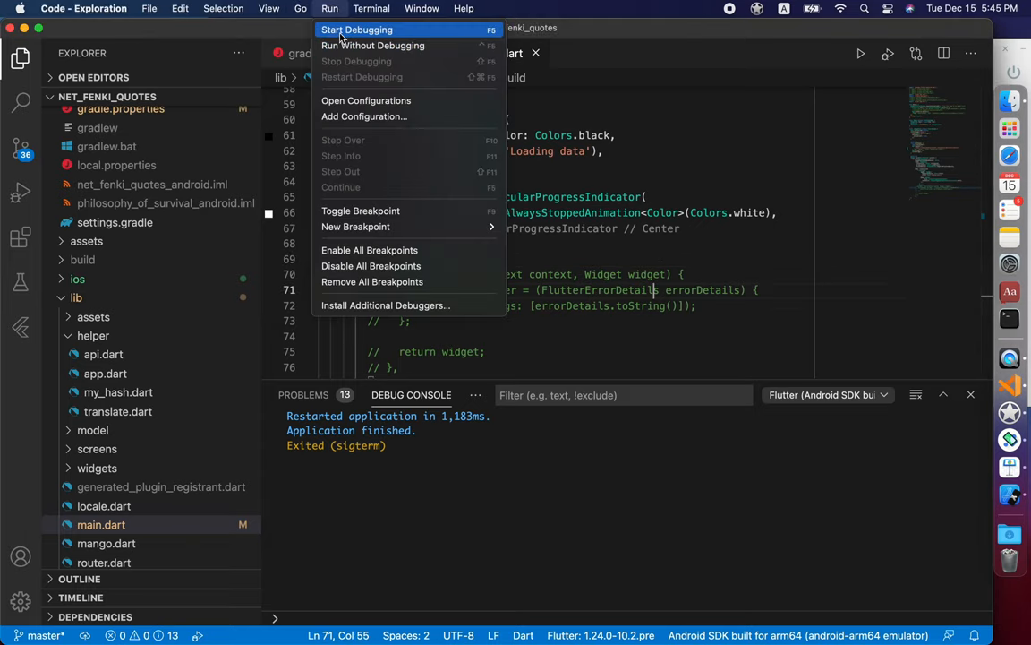
{"action": "left_click", "coordinate": [357, 30]}
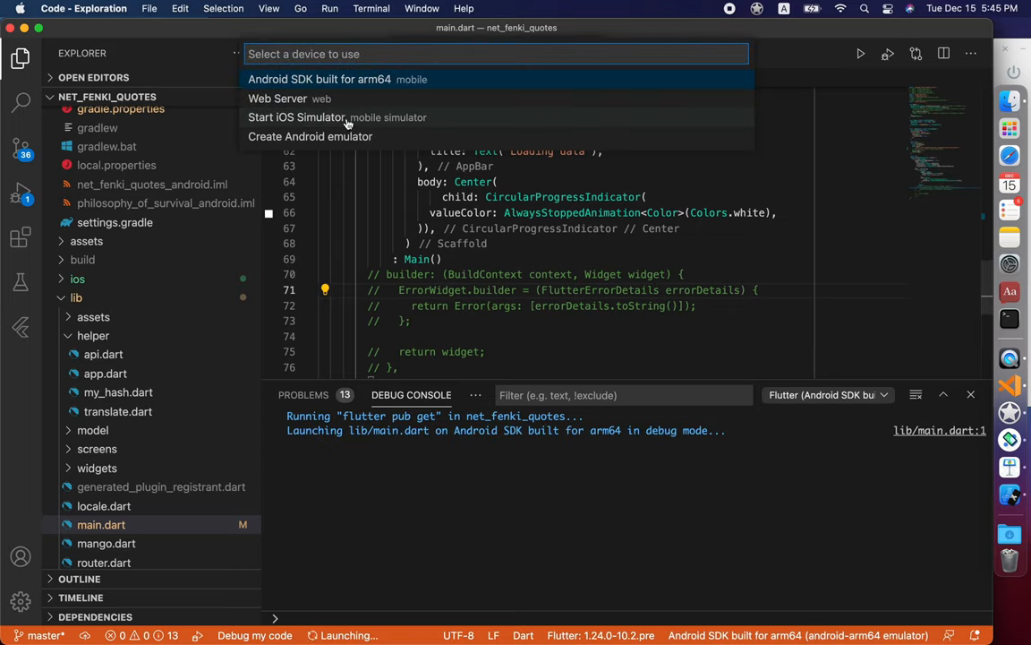
{"action": "left_click", "coordinate": [297, 118]}
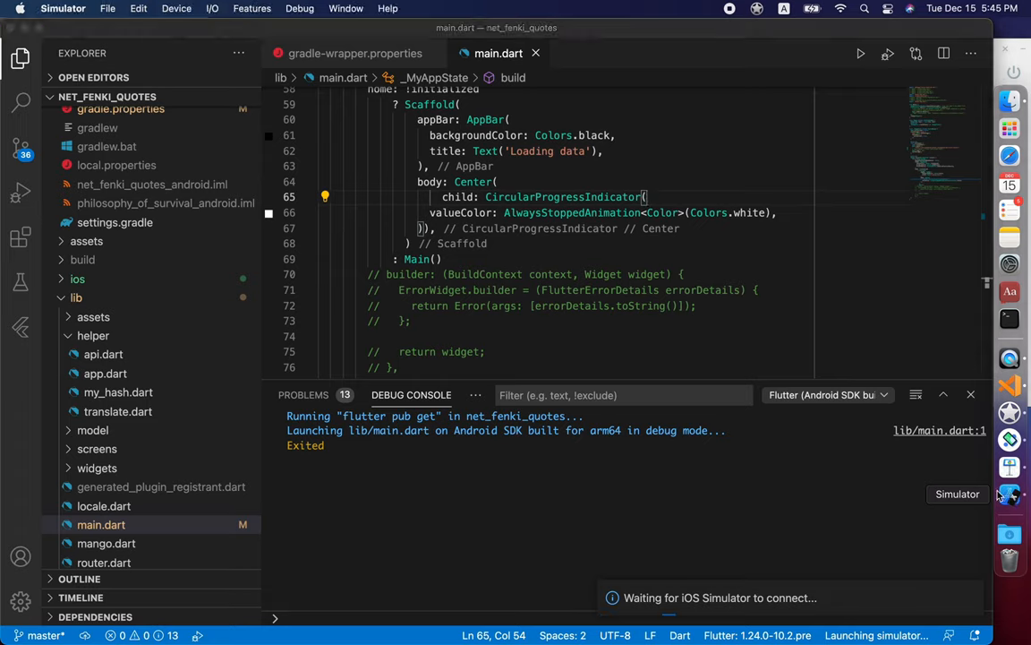
Boot the iPhone 12 Pro Max on iOS 14.2 from File > Open Simulator
{"action": "left_click", "coordinate": [108, 8]}
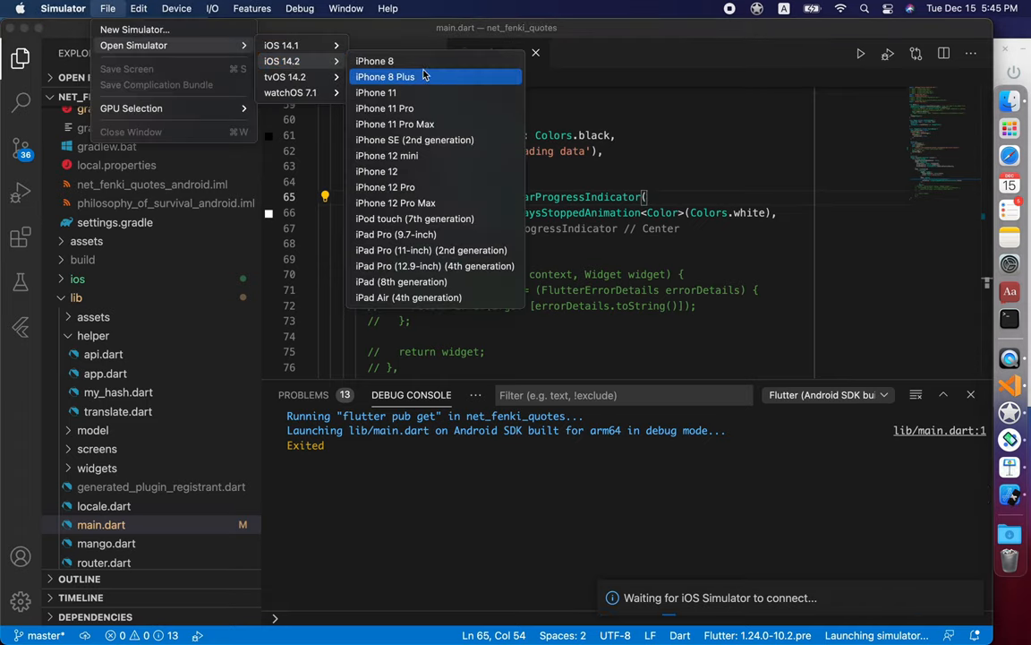
{"action": "left_click", "coordinate": [384, 76]}
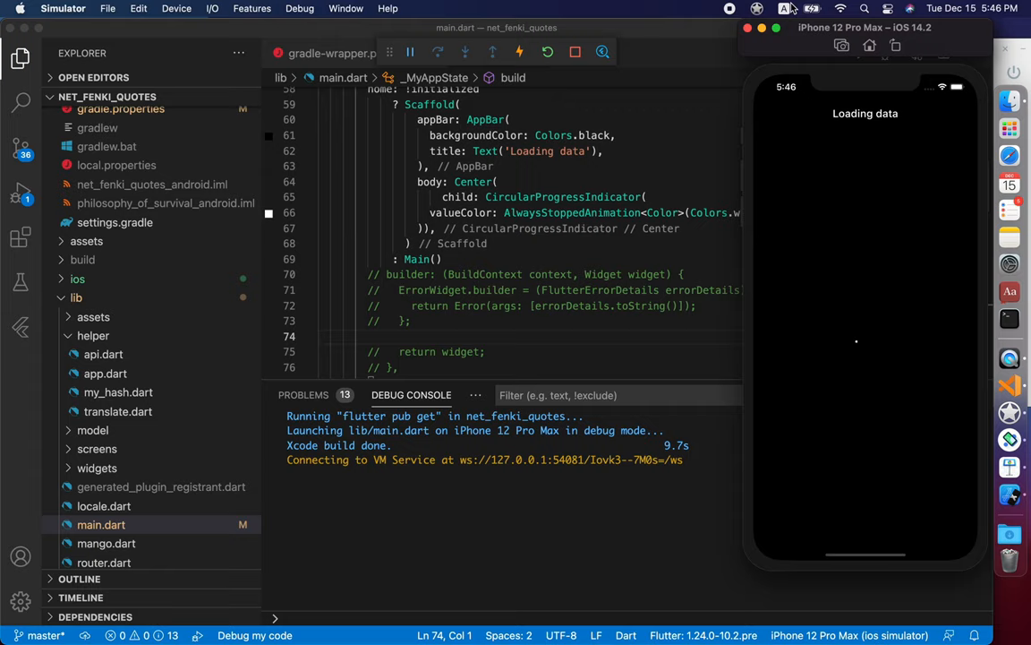
{"action": "mouse_move", "coordinate": [866, 347]}
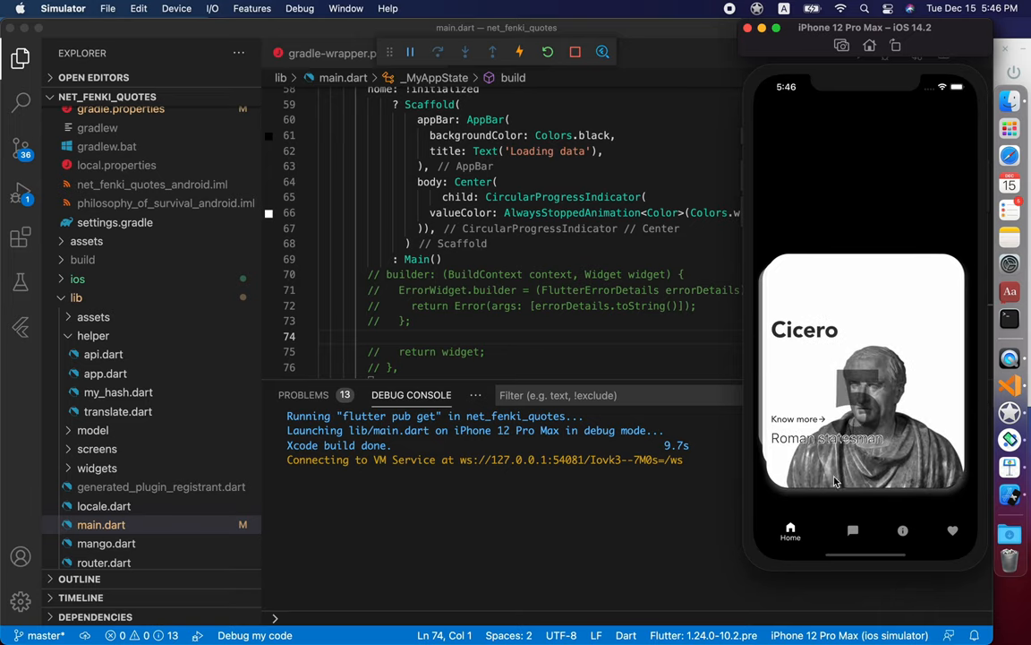
Browse the philosopher quote cards and rotate the simulator to landscape on Seneca the Younger
{"action": "left_click", "coordinate": [902, 530]}
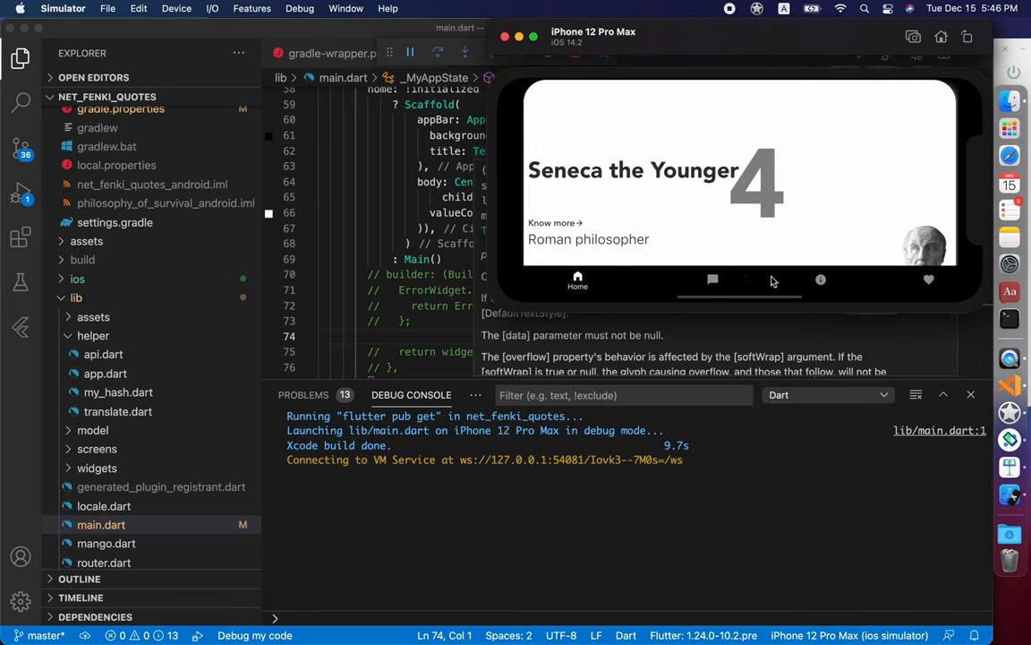
{"action": "left_click", "coordinate": [794, 280]}
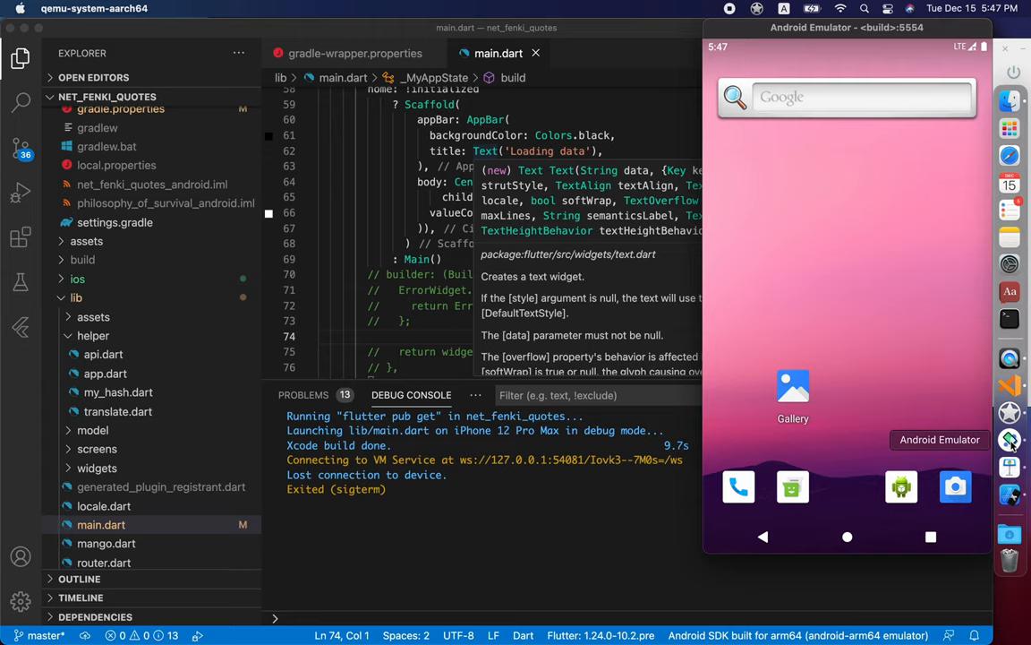
{"action": "mouse_move", "coordinate": [801, 300]}
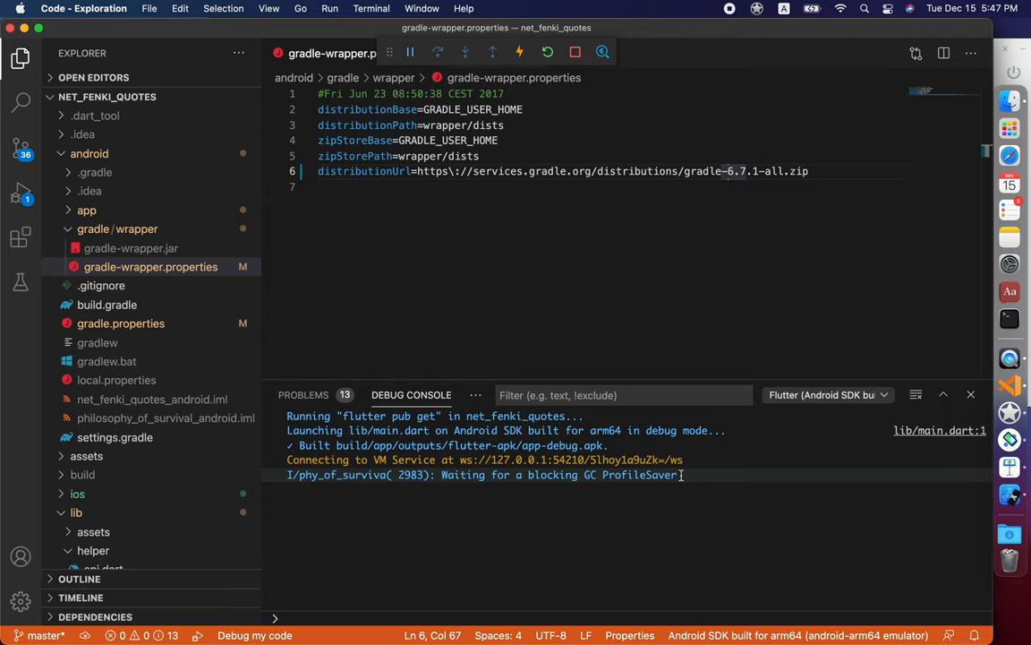
{"action": "mouse_move", "coordinate": [486, 512]}
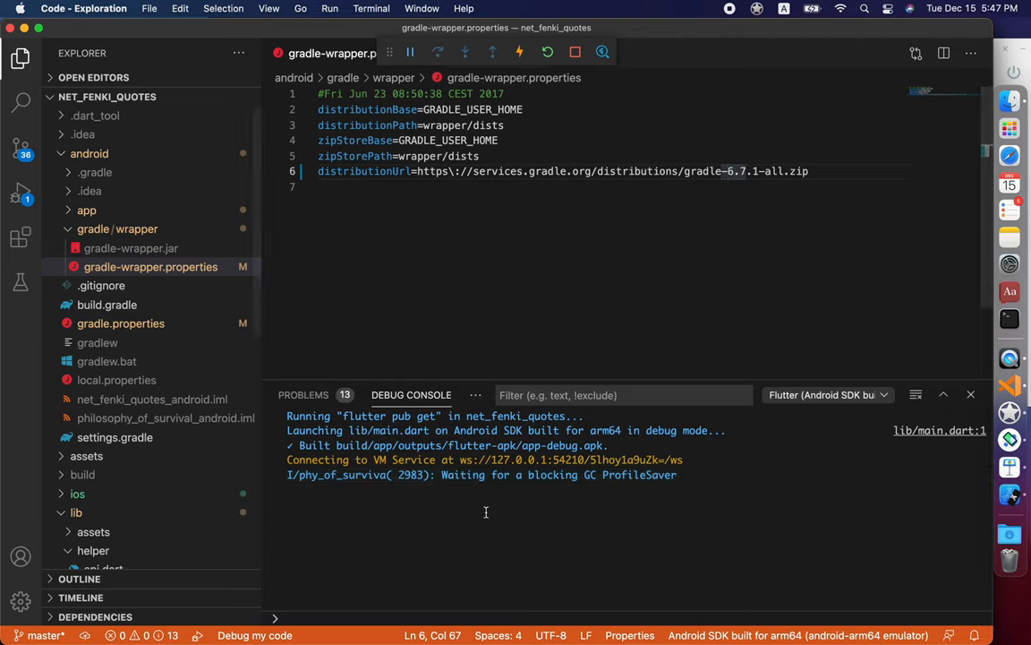
{"action": "mouse_move", "coordinate": [664, 487]}
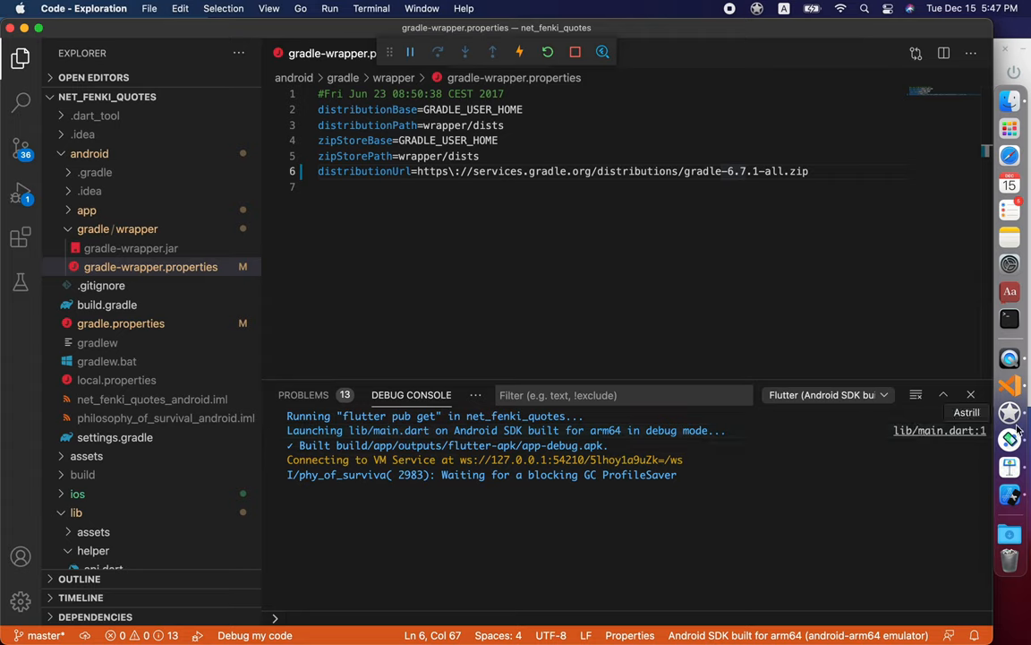
{"action": "mouse_move", "coordinate": [1010, 494]}
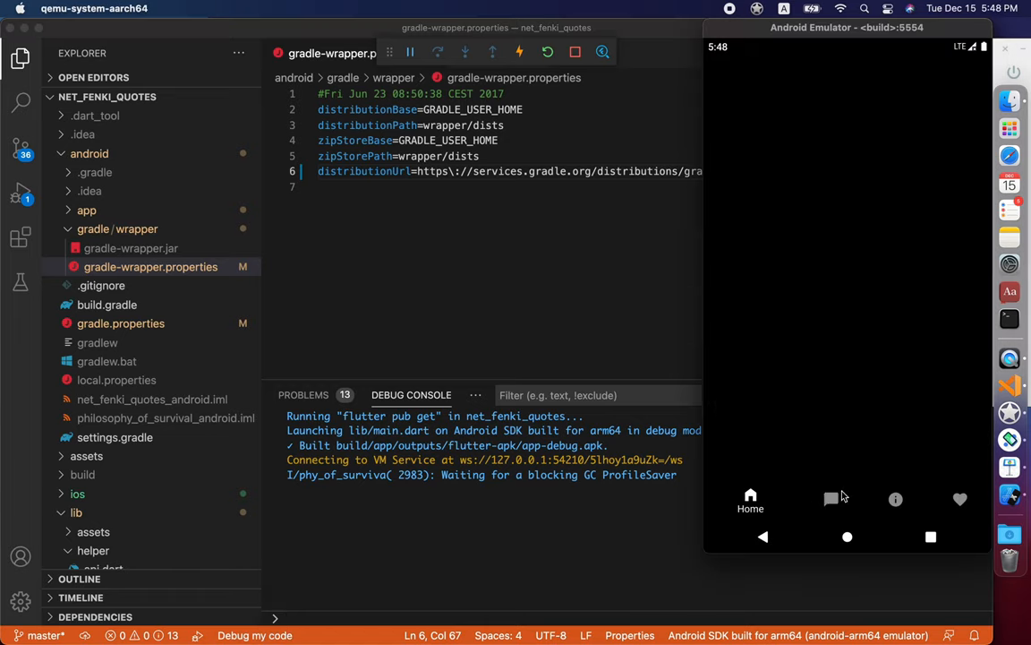
Switch to the Quotes tab on the Android emulator, showing the Democritus quote card
{"action": "left_click", "coordinate": [814, 500]}
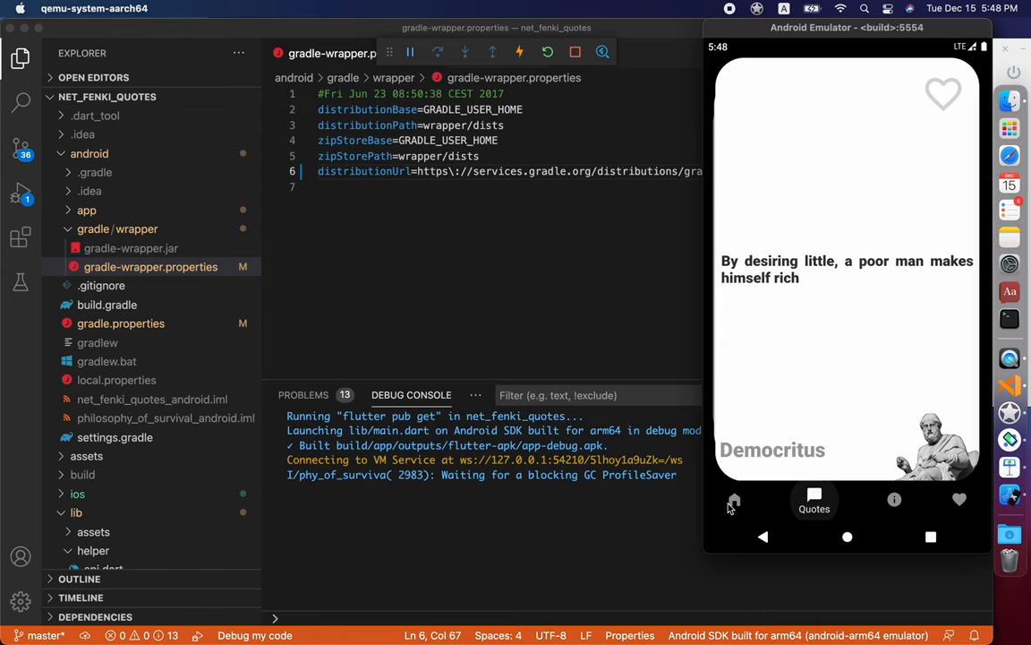